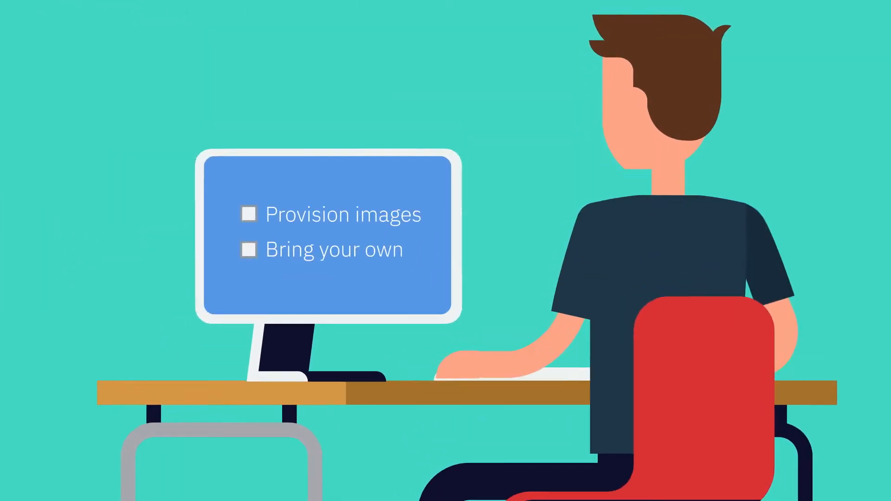
{"action": "left_click", "coordinate": [249, 214]}
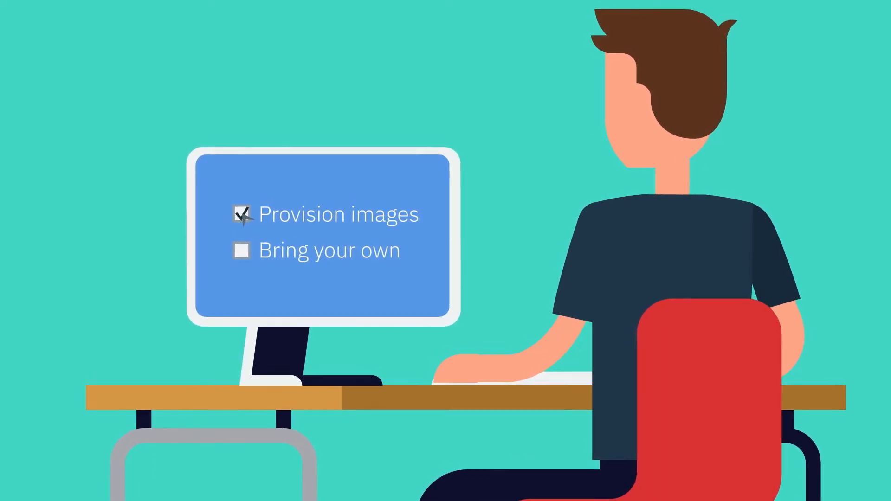
{"action": "left_click", "coordinate": [241, 252]}
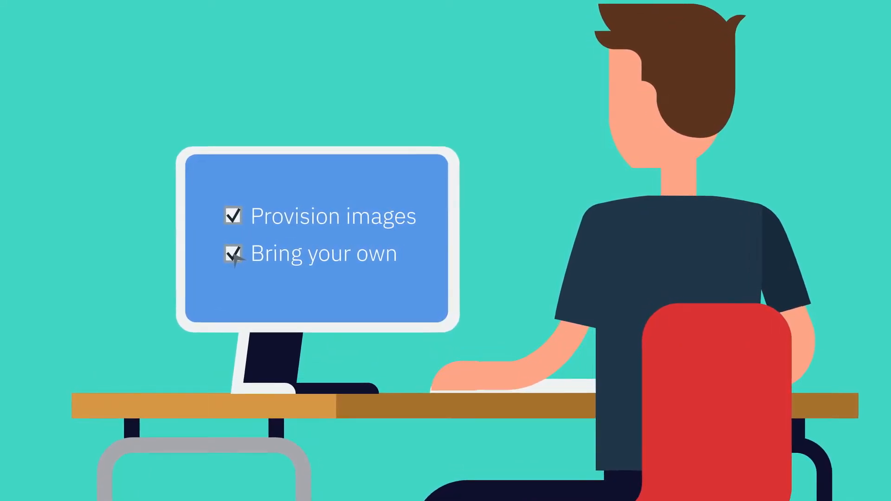